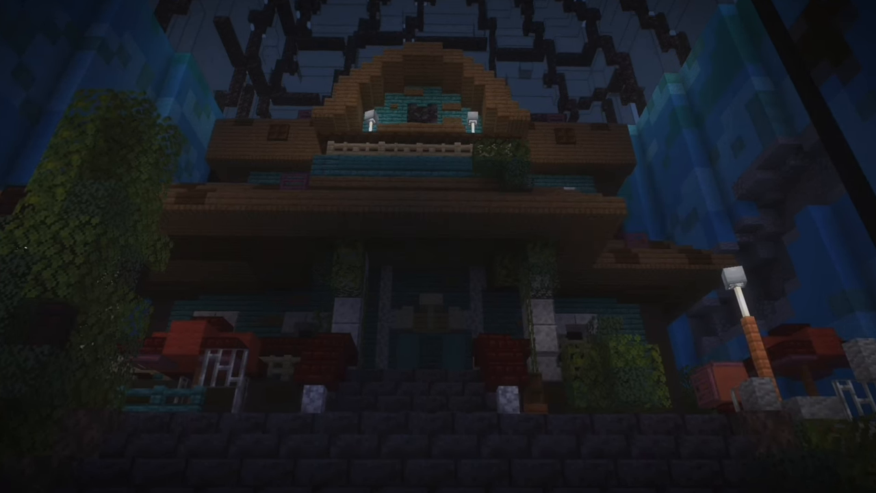
mouse_move(438, 247)
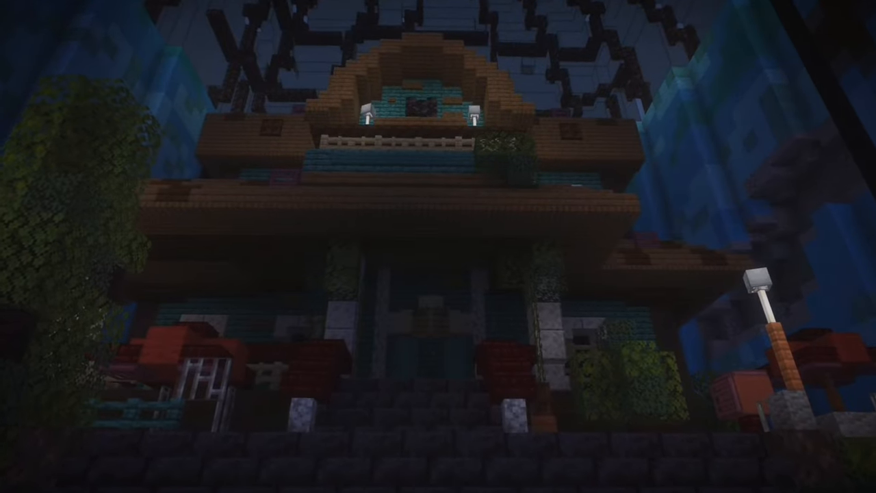